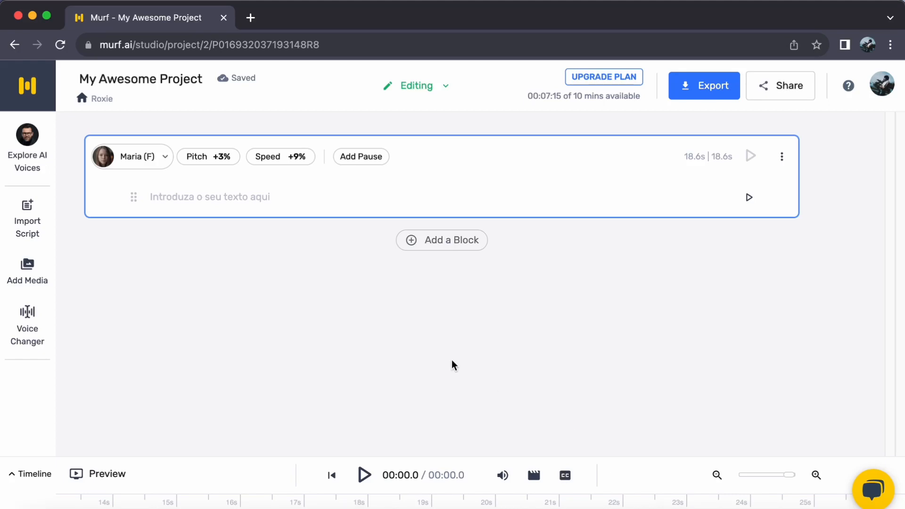
mouse_move(430, 351)
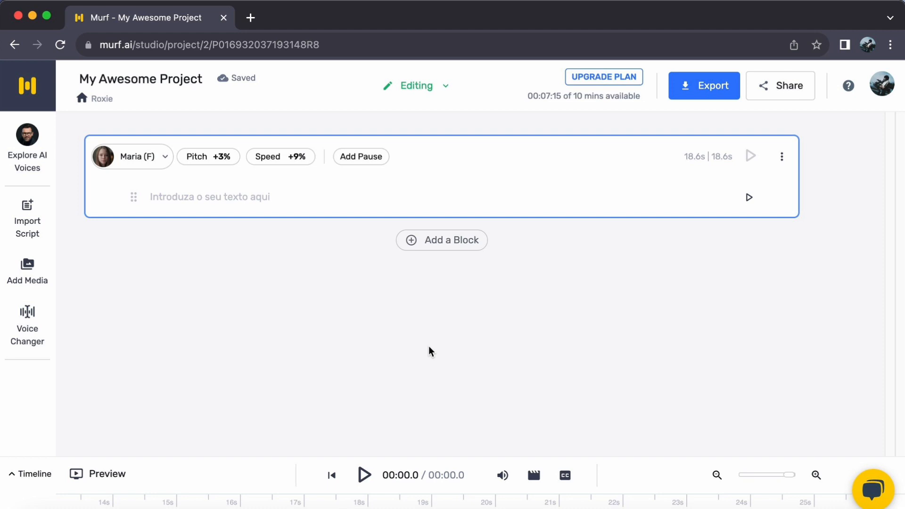
mouse_move(305, 353)
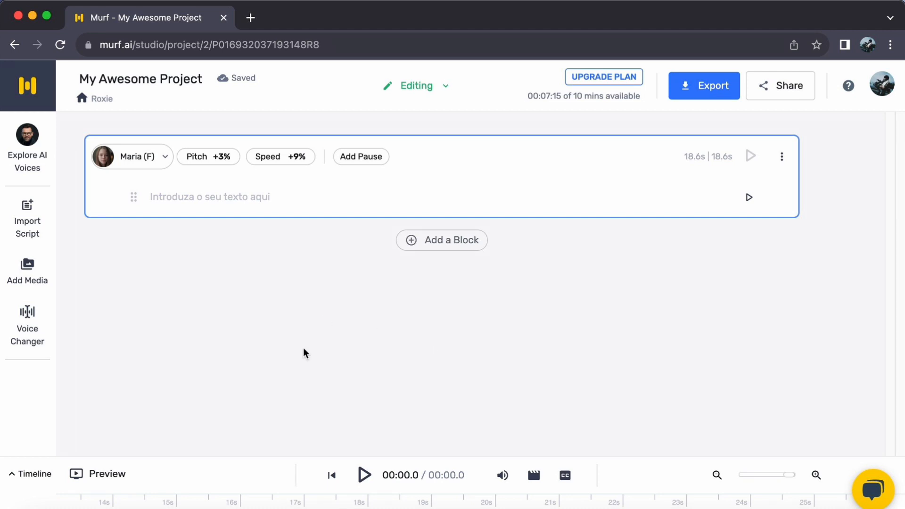
mouse_move(27, 139)
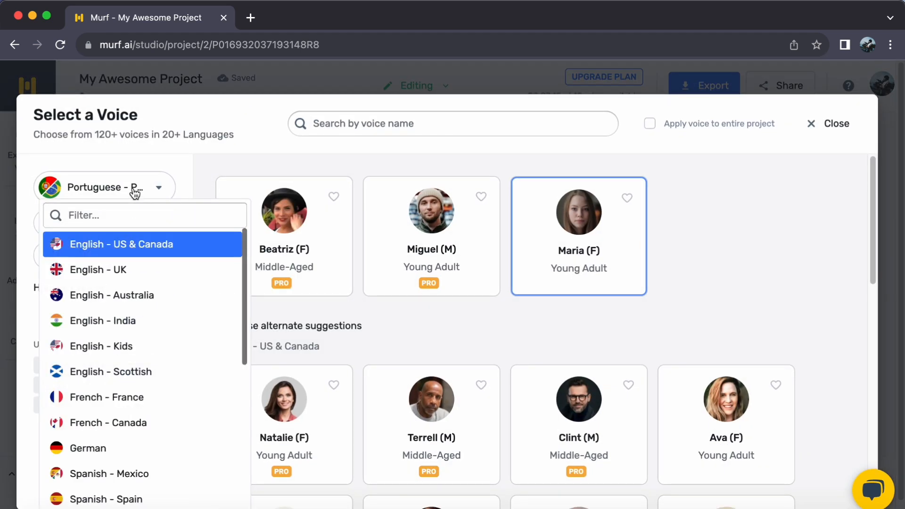
Filter the block's voice picker to Romanian, showing Cristina and Adrian.
scroll(down, 3)
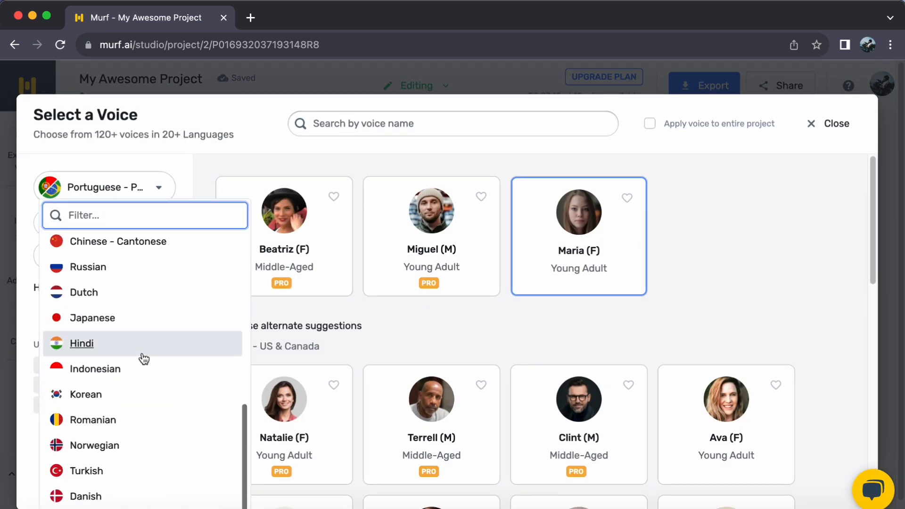
mouse_move(106, 427)
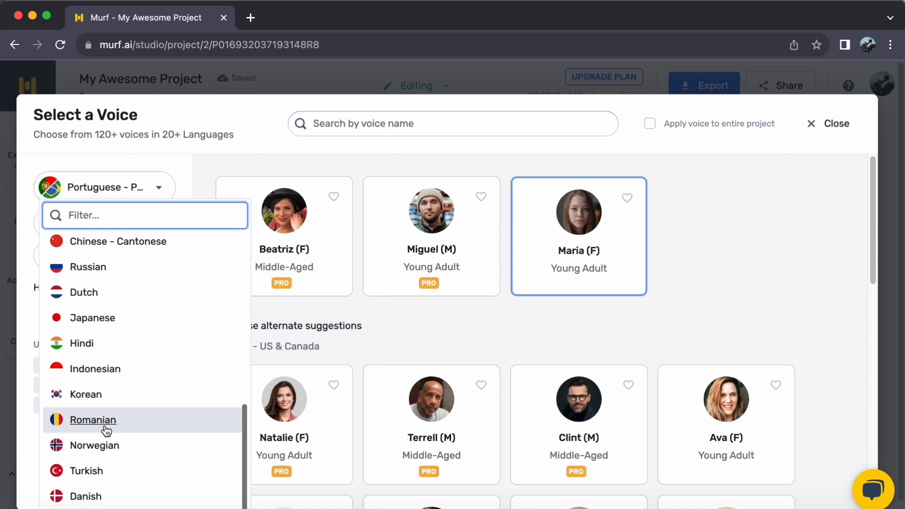
click(92, 420)
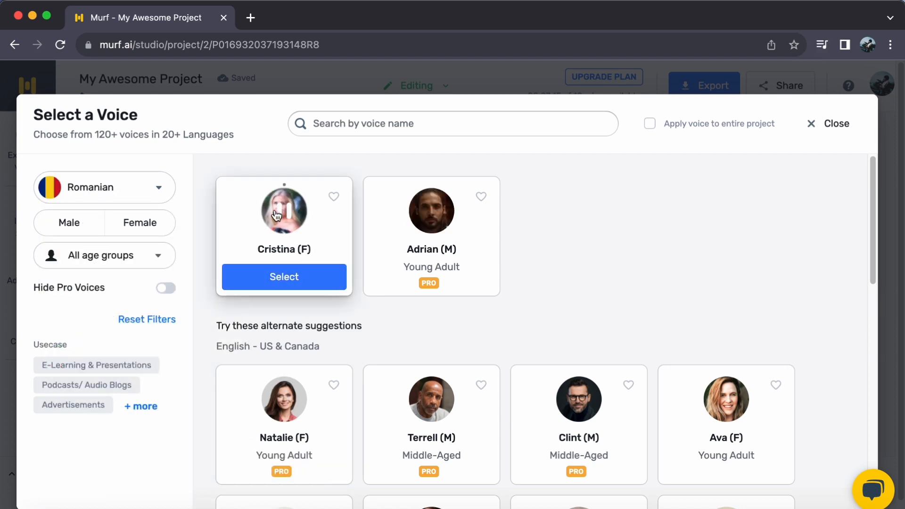
mouse_move(431, 209)
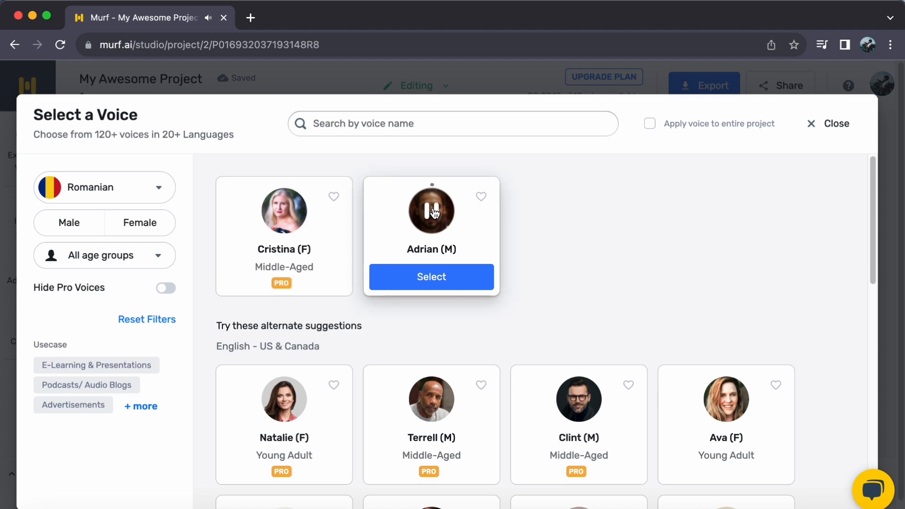
Preview Adrian's sample and assign Adrian (M) as the block's voice.
click(431, 209)
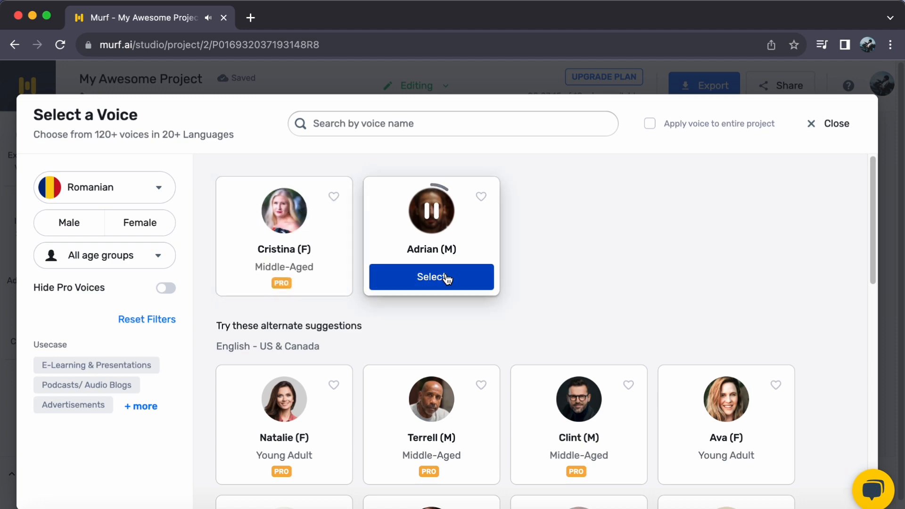
click(431, 277)
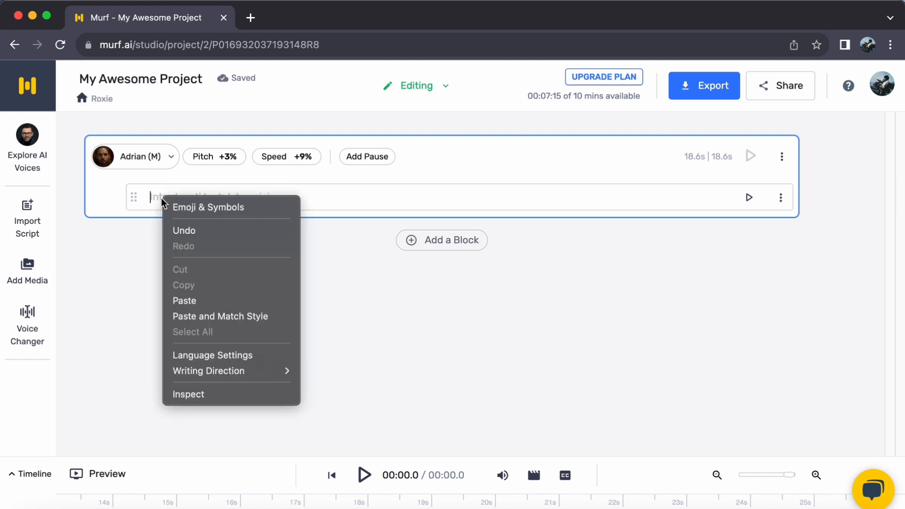
Paste the Romanian script and begin an extra-weak pause after 'intricate'.
click(184, 300)
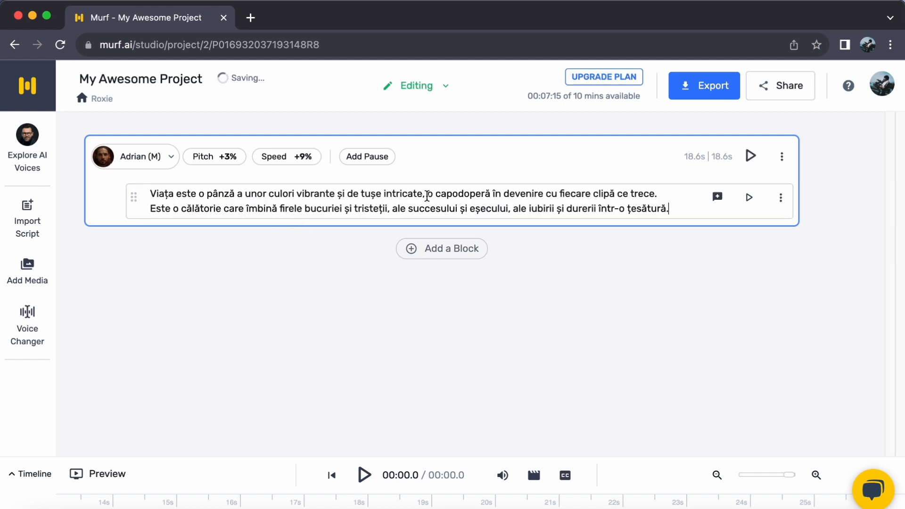
click(367, 156)
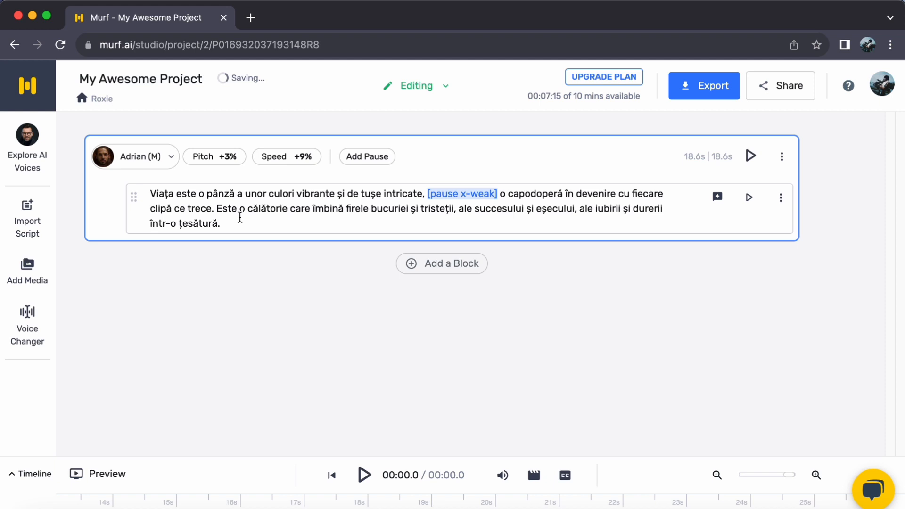
click(367, 156)
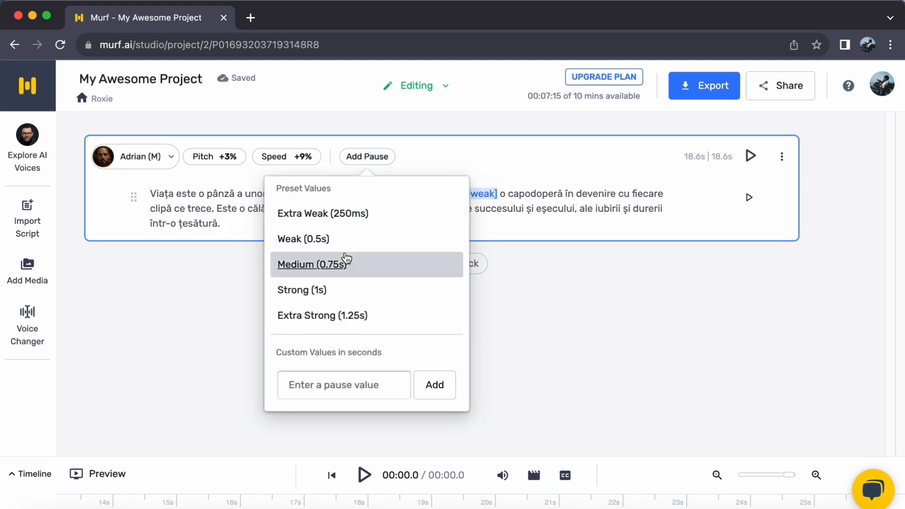
Insert a medium pause after 'trece' and finish editing with pitch -4%, speed +10%.
click(312, 264)
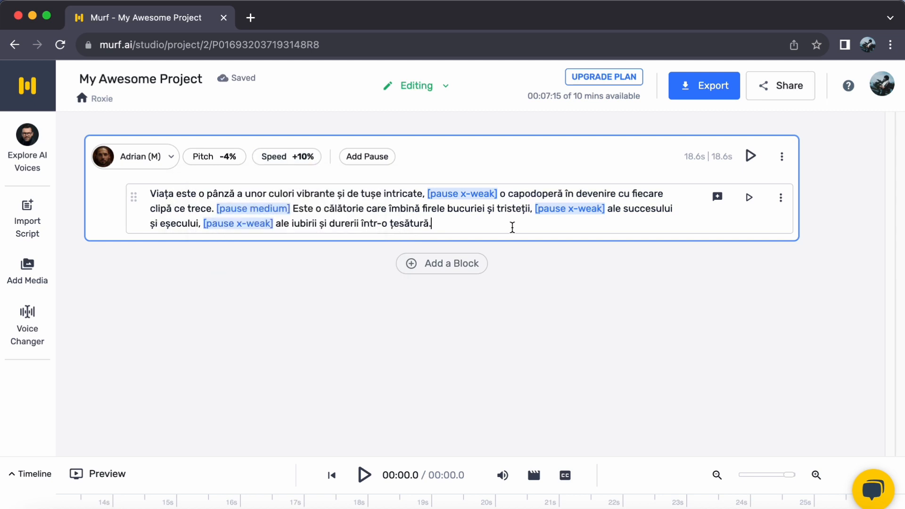
click(751, 156)
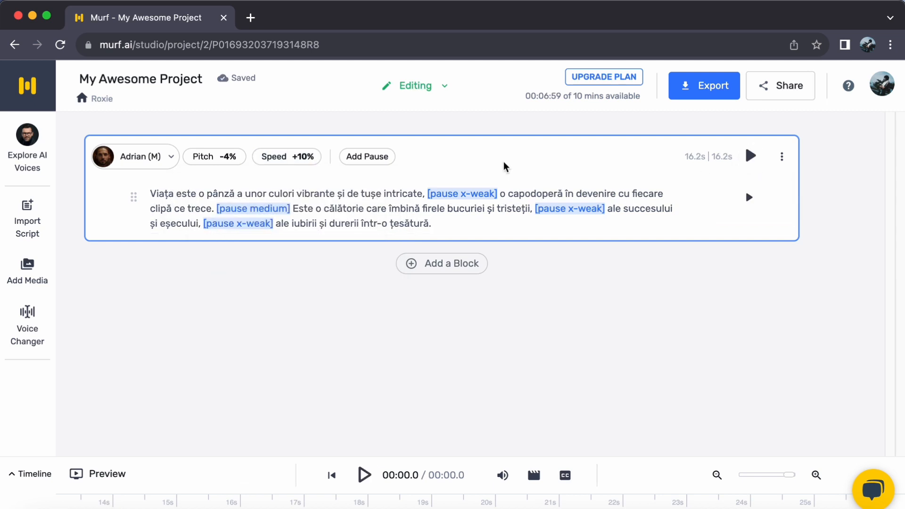
Generate and play the Romanian block's audio (16.2s).
click(751, 156)
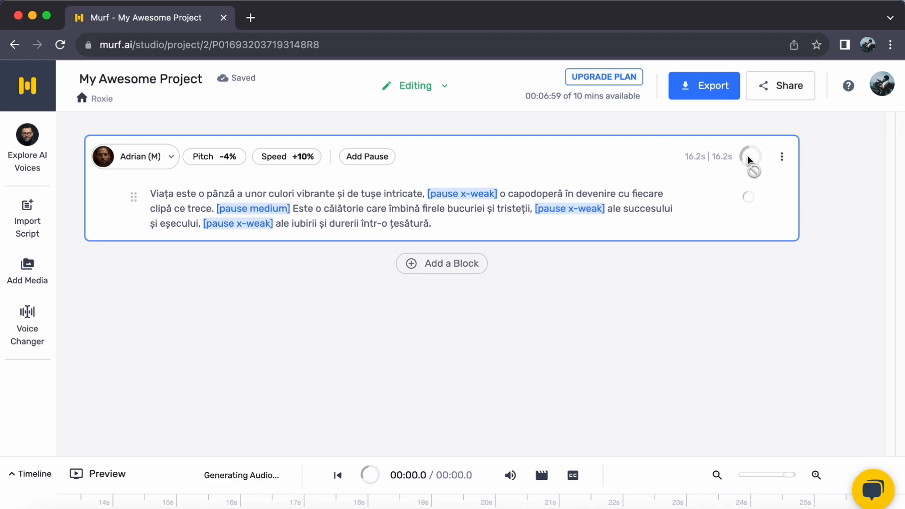